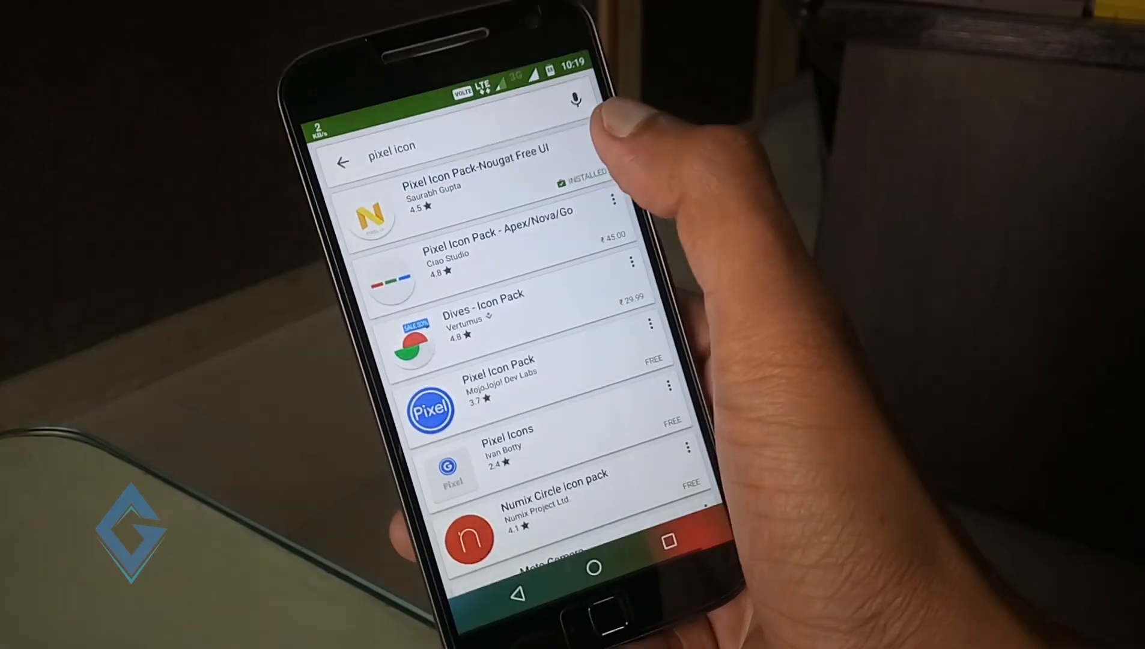
Leave the pixel icon results and go to the Nova Launcher (Beta) listing.
{"action": "left_click", "coordinate": [474, 177]}
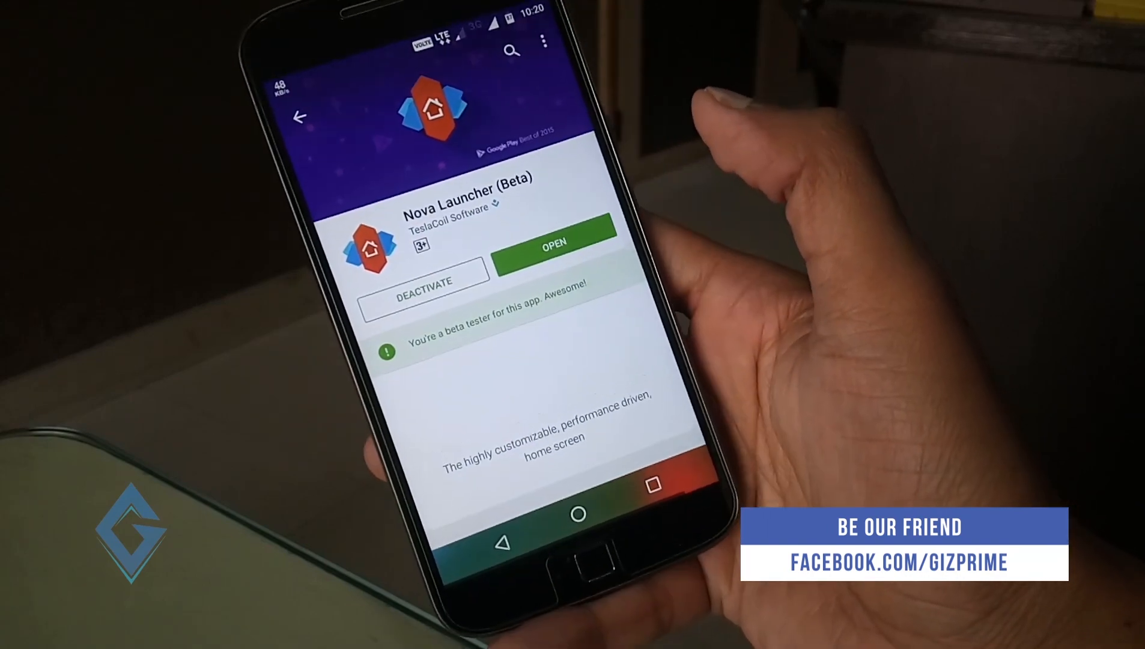
Launch the installed Nova Launcher (Beta) into its Nova Settings menu.
{"action": "scroll", "scroll_direction": "down", "scroll_amount": 3}
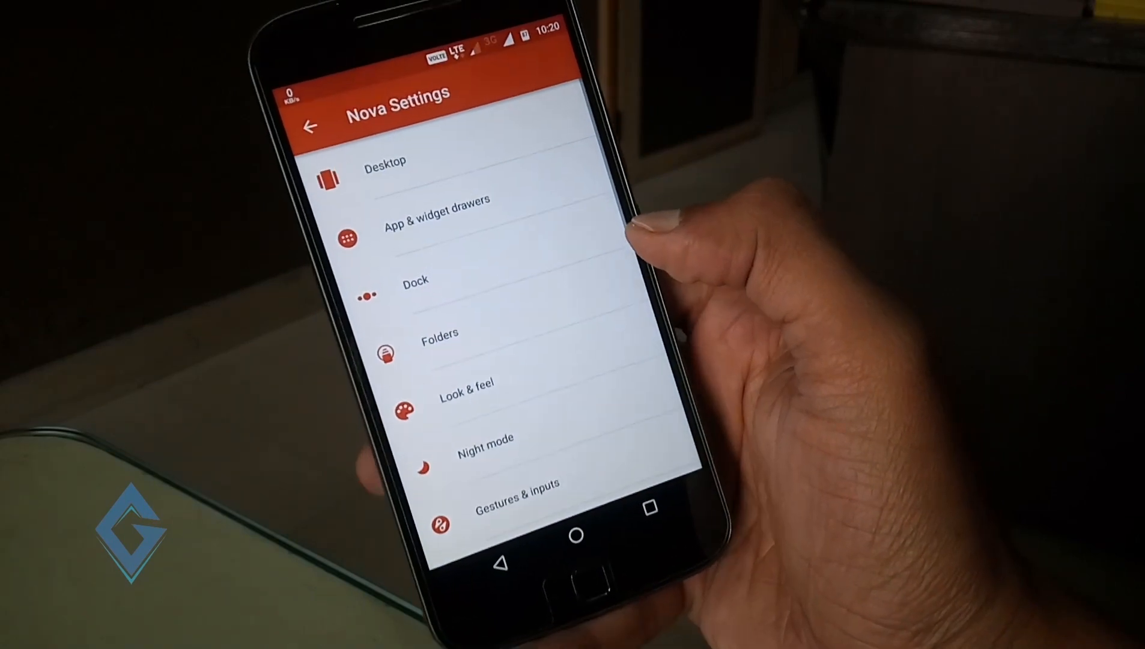
Open App & widget drawers settings, then move on to Dock Background.
{"action": "left_click", "coordinate": [385, 162]}
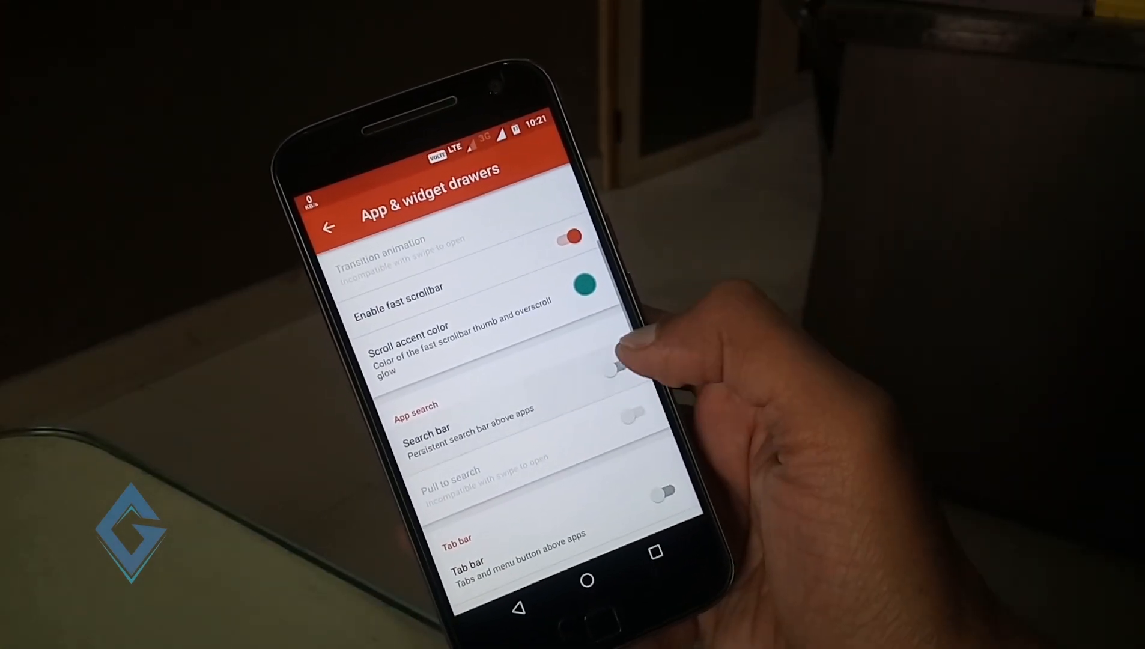
{"action": "left_click", "coordinate": [328, 227]}
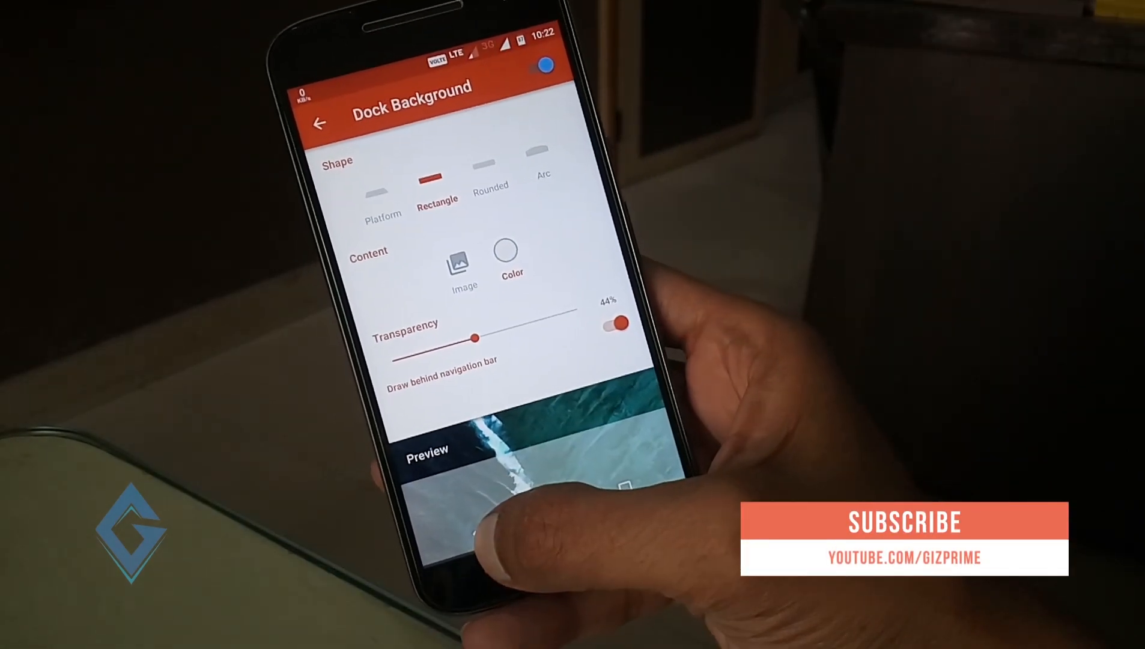
Set the dock background to Rectangle, 44% transparency, drawn behind the navigation bar.
{"action": "left_click", "coordinate": [321, 120]}
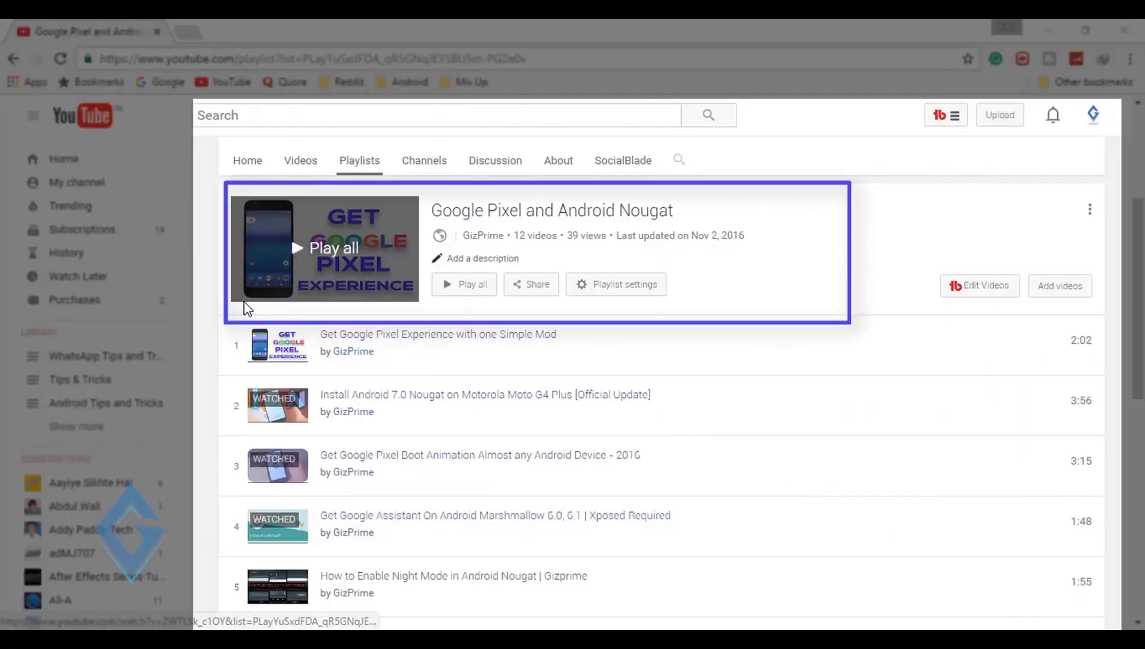
Scroll through all 12 playlist videos down to the Pixel Dialer tutorial.
{"action": "scroll", "scroll_direction": "down", "scroll_amount": 3}
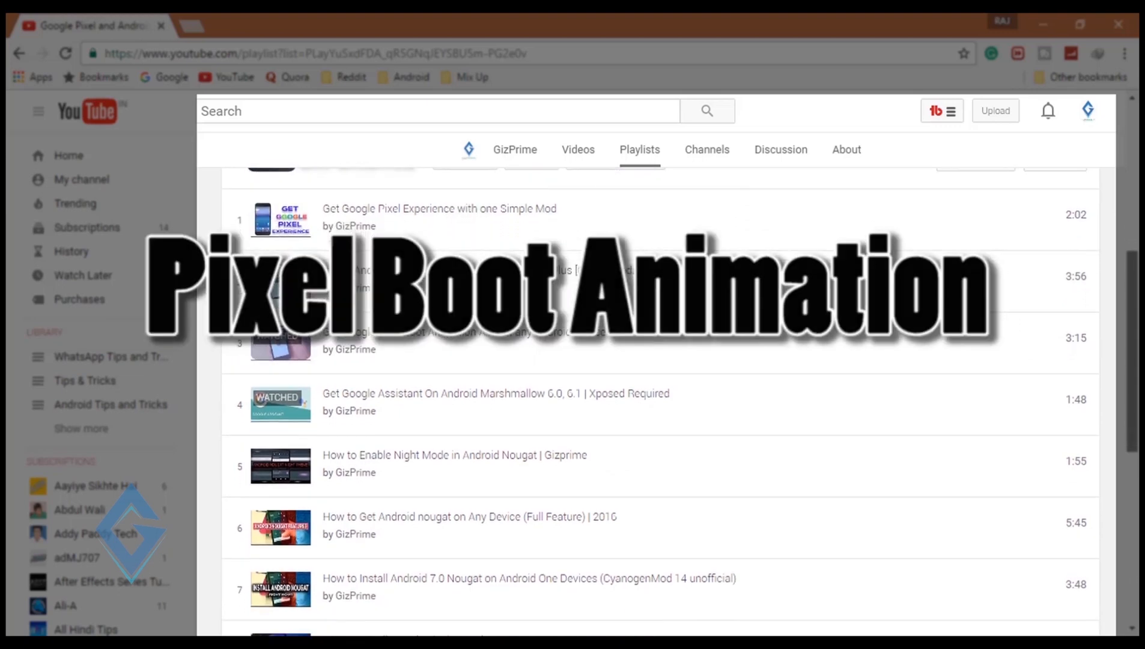
{"action": "scroll", "scroll_direction": "down", "scroll_amount": 3}
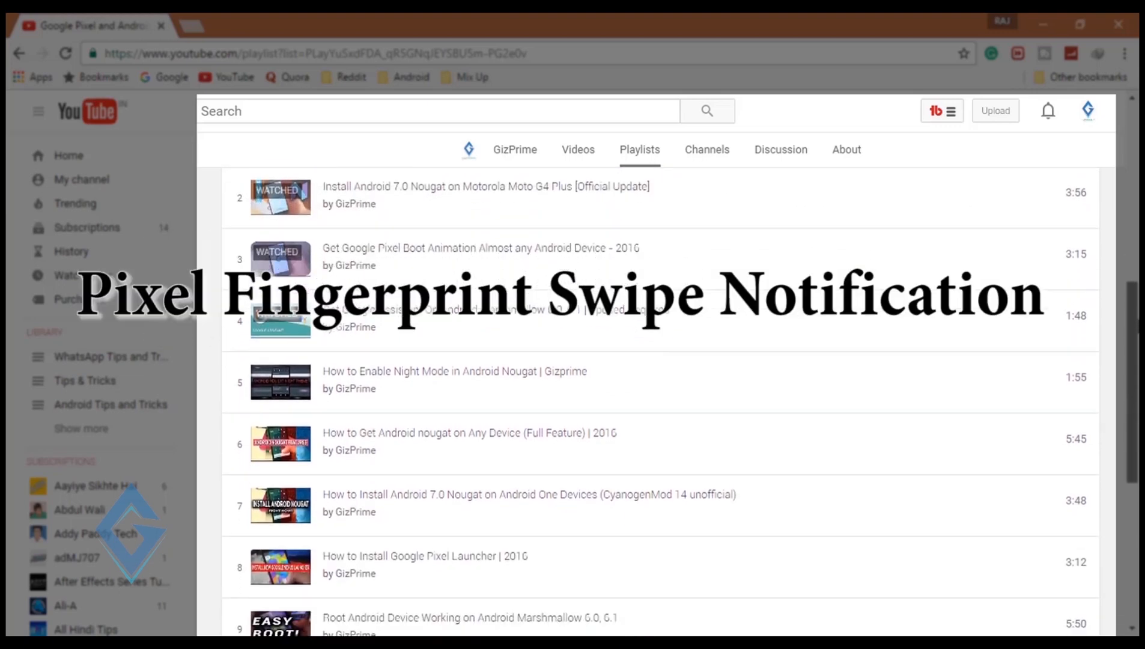
{"action": "scroll", "scroll_direction": "down", "scroll_amount": 3}
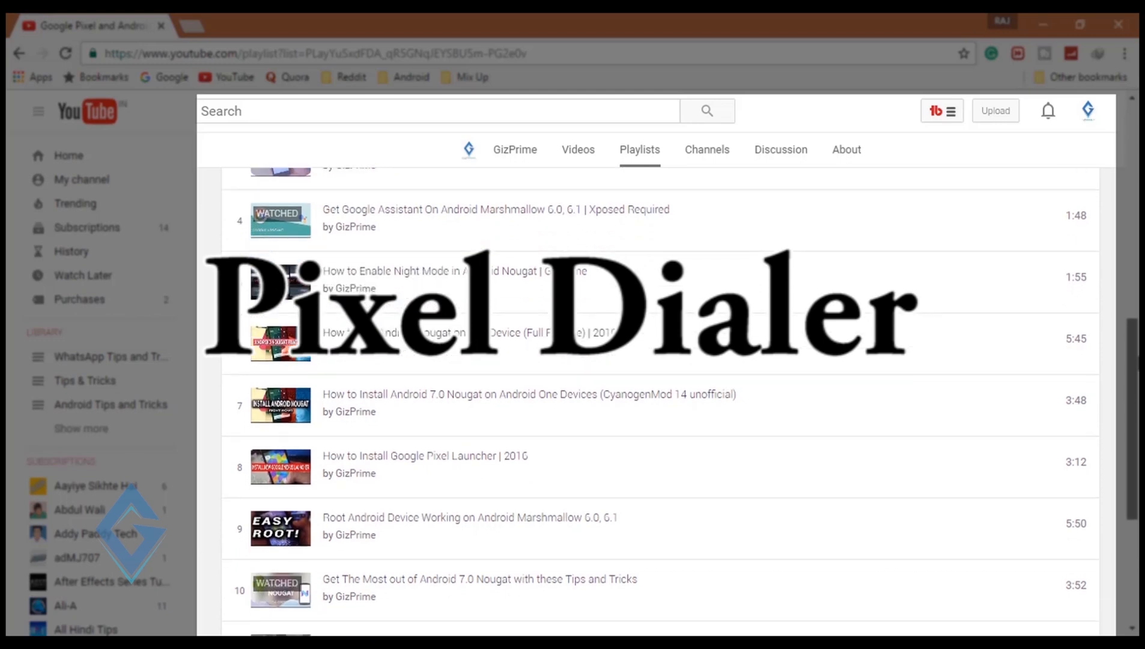
{"action": "scroll", "scroll_direction": "down", "scroll_amount": 3}
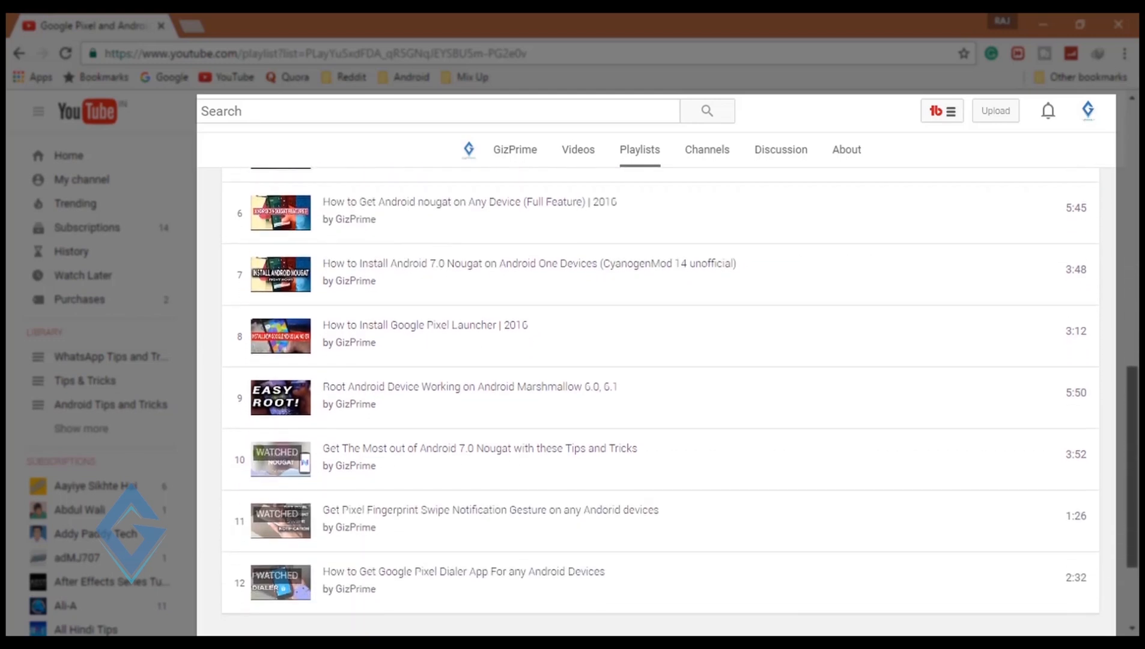